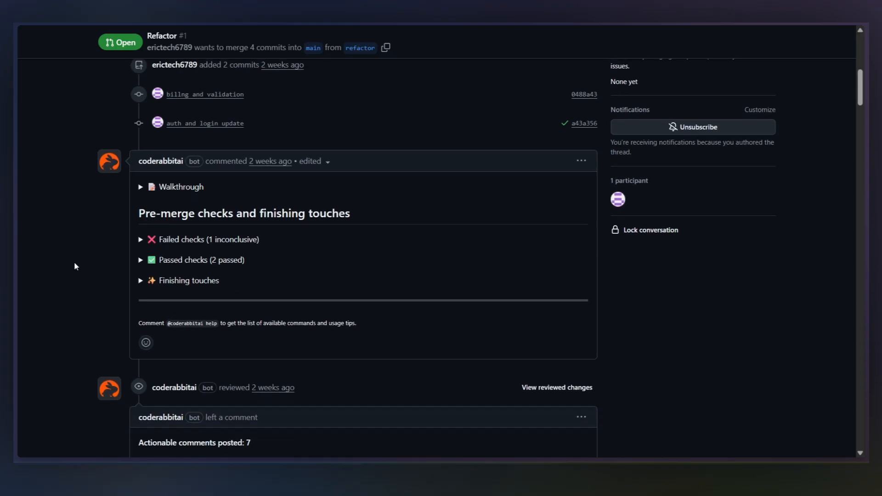
Scroll through coderabbitai's review comments on PR #1 Refactor
{"action": "scroll", "scroll_direction": "down", "scroll_amount": 3}
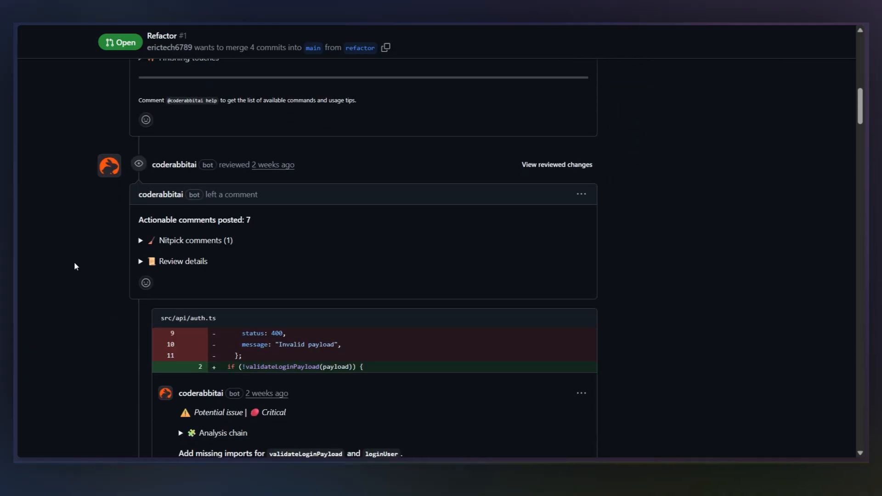
{"action": "scroll", "scroll_direction": "down", "scroll_amount": 3}
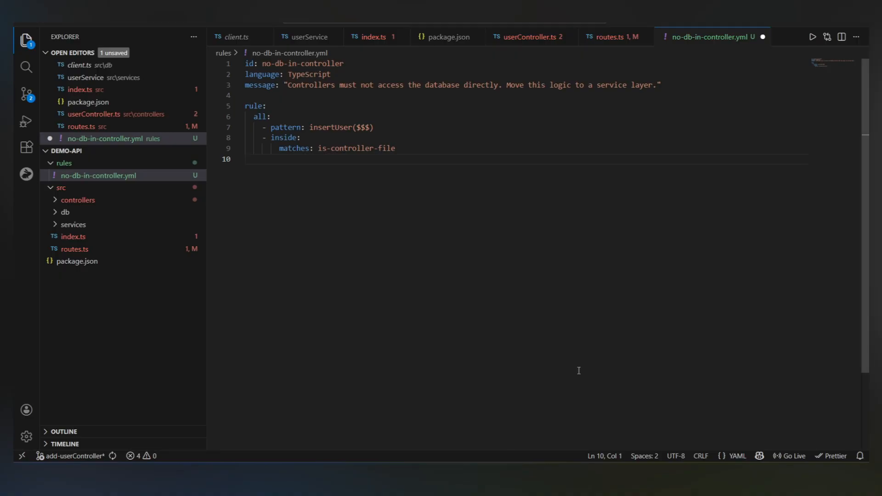
{"action": "mouse_move", "coordinate": [444, 170]}
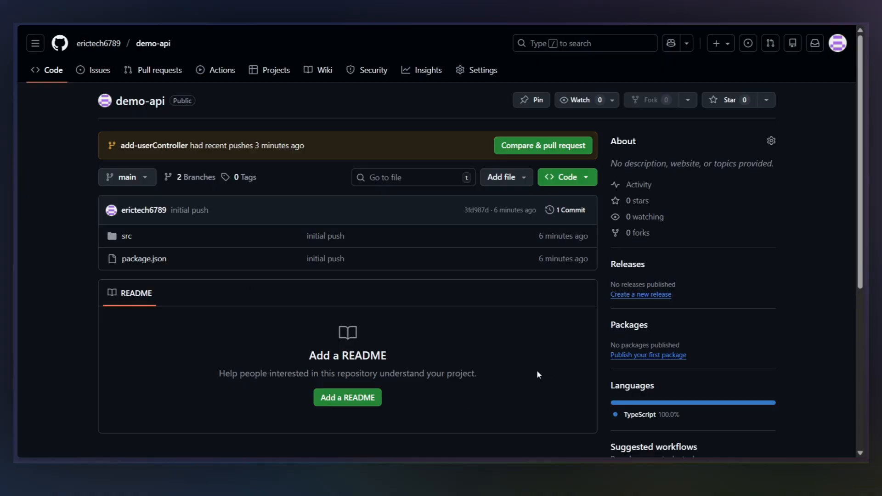
Open the demo-api repository's Code tab showing the add-userController push
{"action": "left_click", "coordinate": [194, 177]}
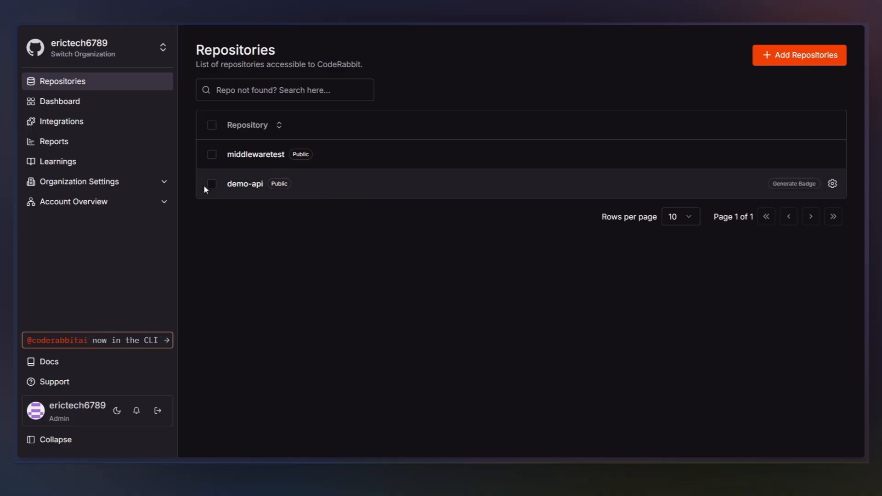
{"action": "mouse_move", "coordinate": [188, 100]}
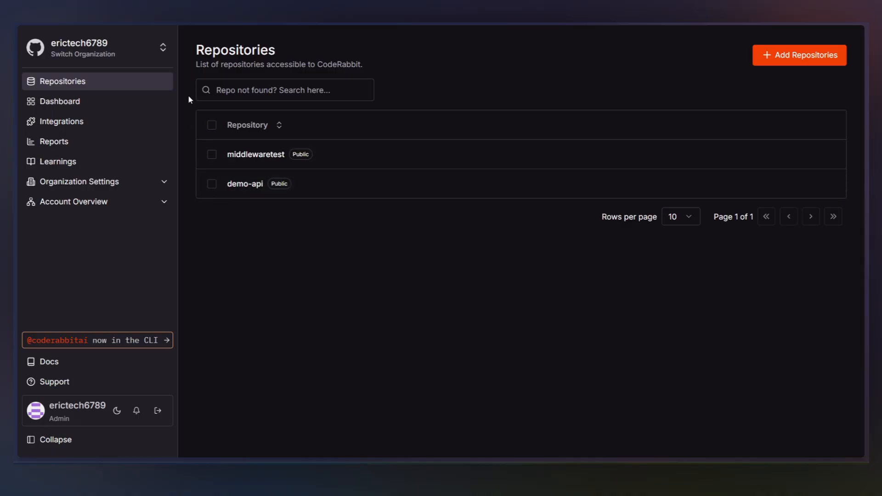
{"action": "mouse_move", "coordinate": [441, 234]}
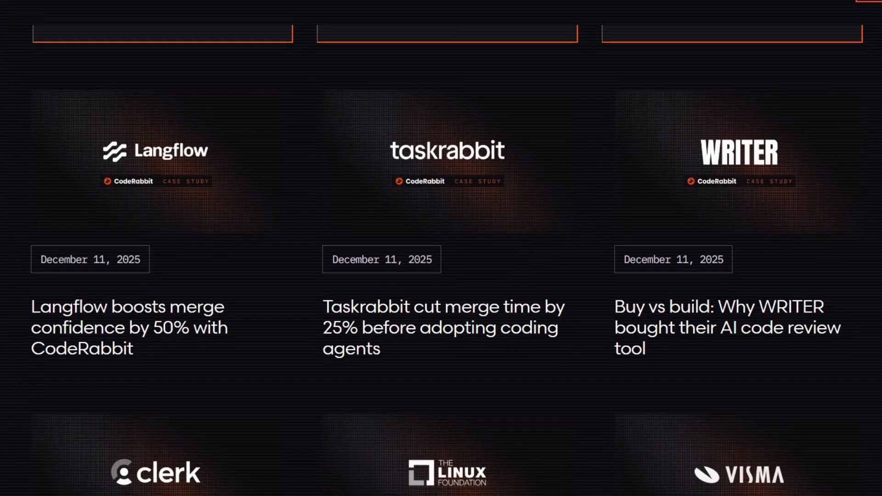
Scroll down through CodeRabbit's customer case studies page
{"action": "scroll", "scroll_direction": "down", "scroll_amount": 3}
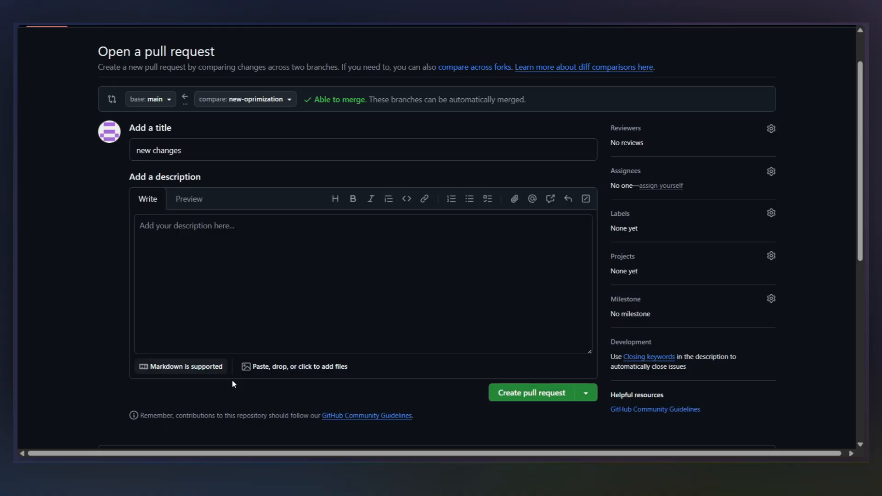
{"action": "mouse_move", "coordinate": [530, 393]}
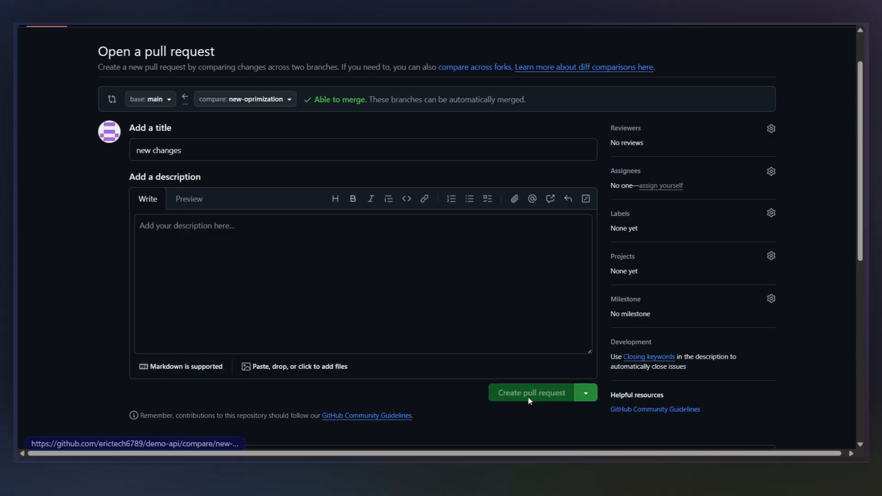
Create the 'new changes' PR into main and scroll through CodeRabbit's review and changed files
{"action": "left_click", "coordinate": [531, 393]}
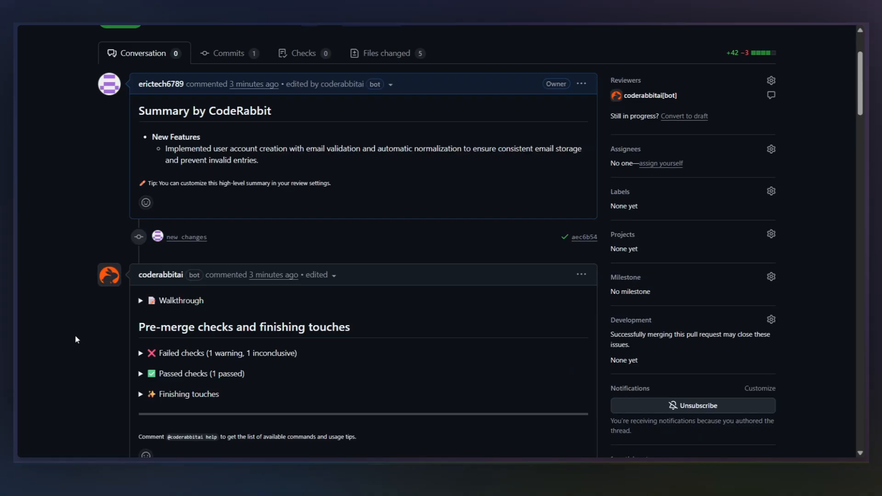
{"action": "scroll", "scroll_direction": "down", "scroll_amount": 3}
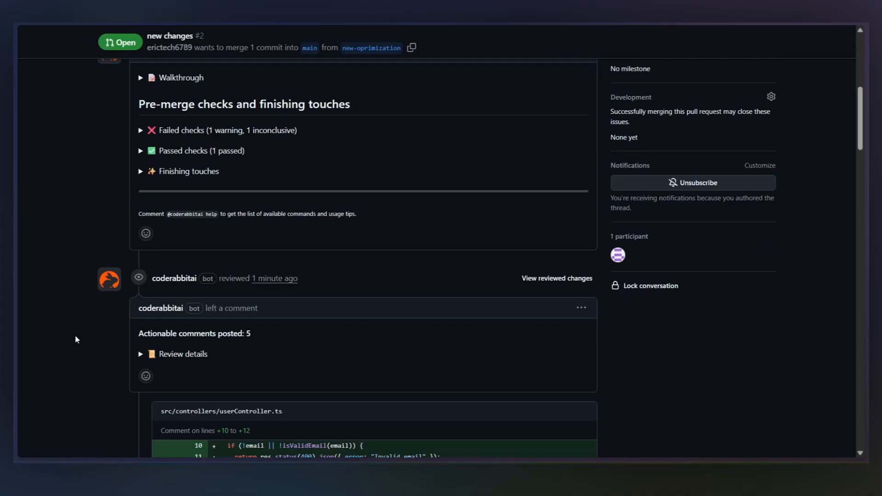
{"action": "scroll", "scroll_direction": "down", "scroll_amount": 3}
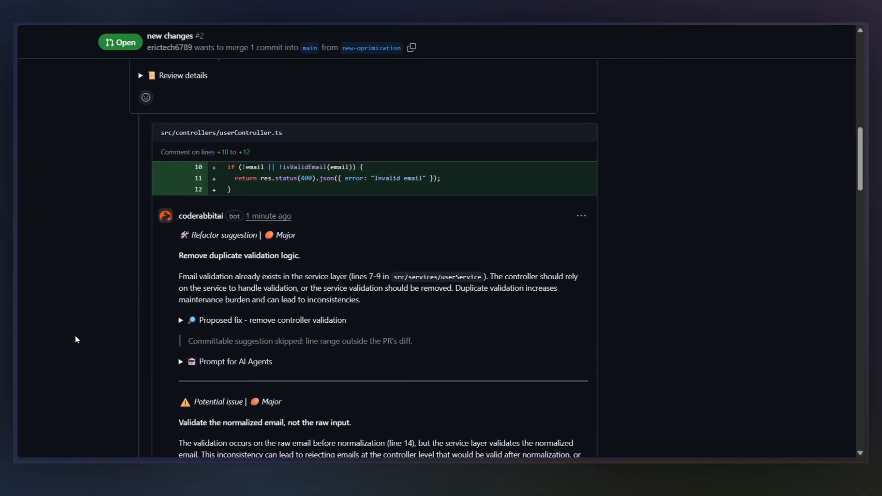
{"action": "scroll", "scroll_direction": "down", "scroll_amount": 3}
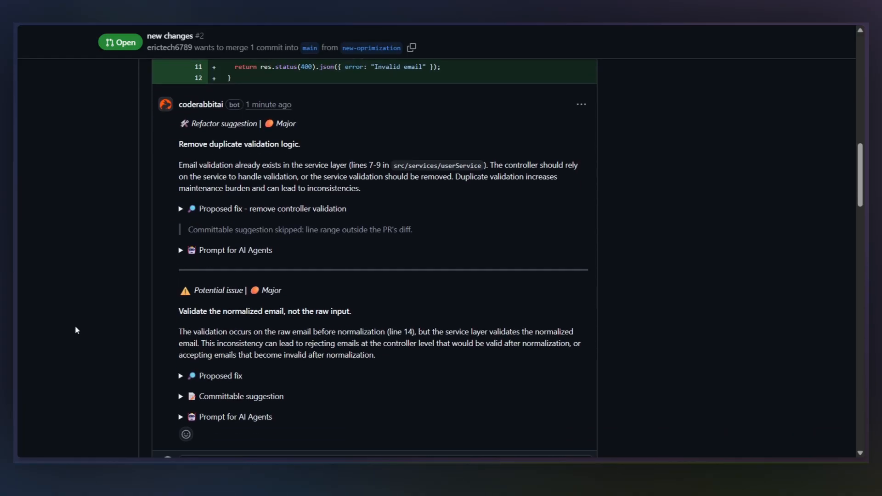
{"action": "scroll", "scroll_direction": "down", "scroll_amount": 3}
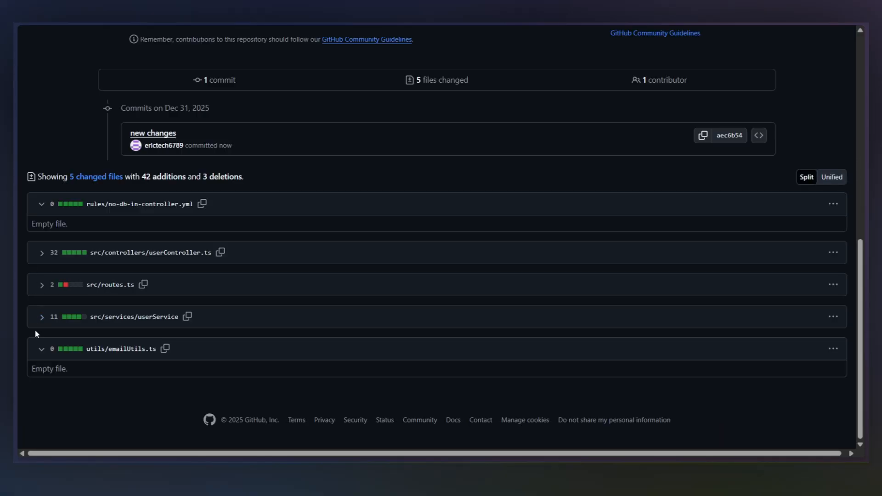
{"action": "mouse_move", "coordinate": [253, 235]}
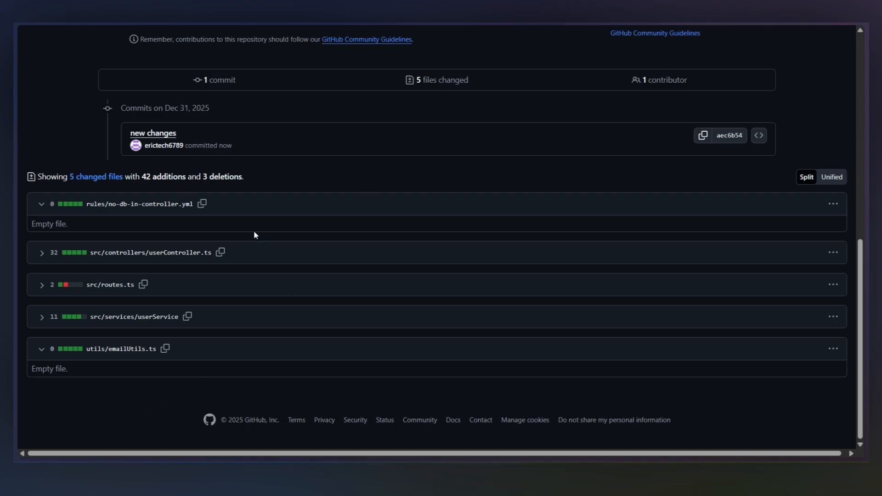
{"action": "mouse_move", "coordinate": [240, 348]}
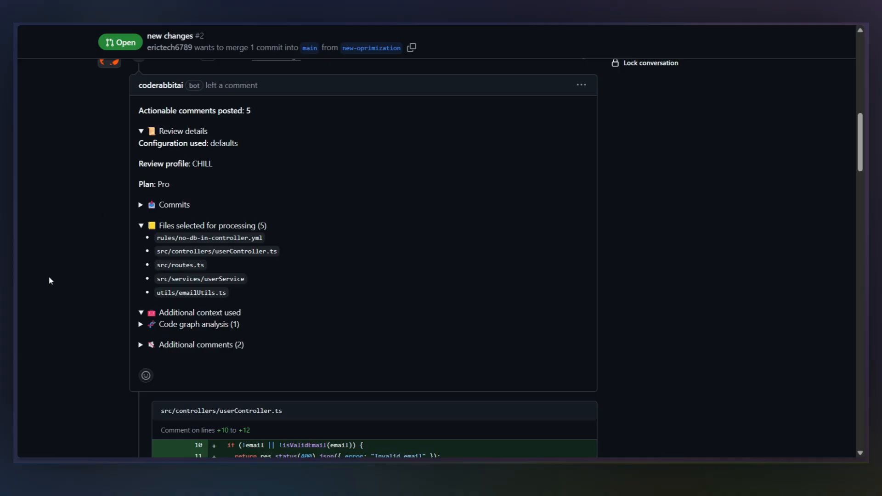
Highlight the duplicate email validation comment and expand 'Proposed fix - remove controller validation'
{"action": "scroll", "scroll_direction": "down", "scroll_amount": 3}
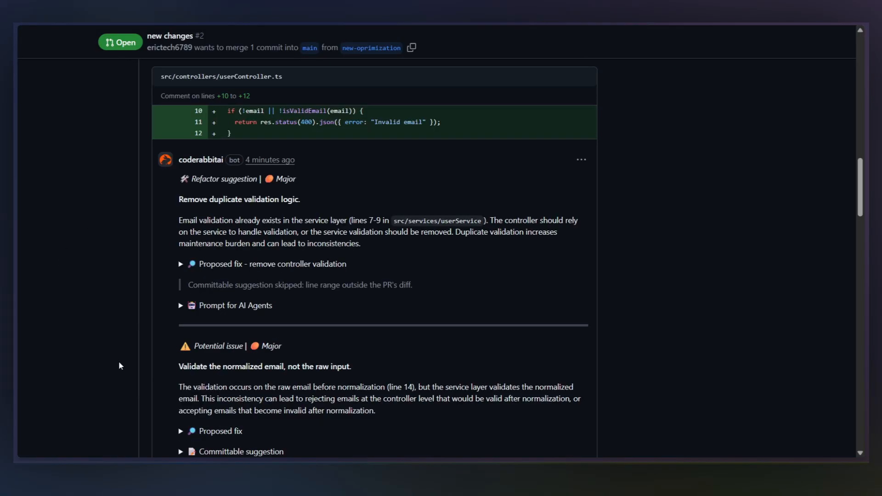
{"action": "left_click_drag", "start_coordinate": [227, 111], "coordinate": [299, 122]}
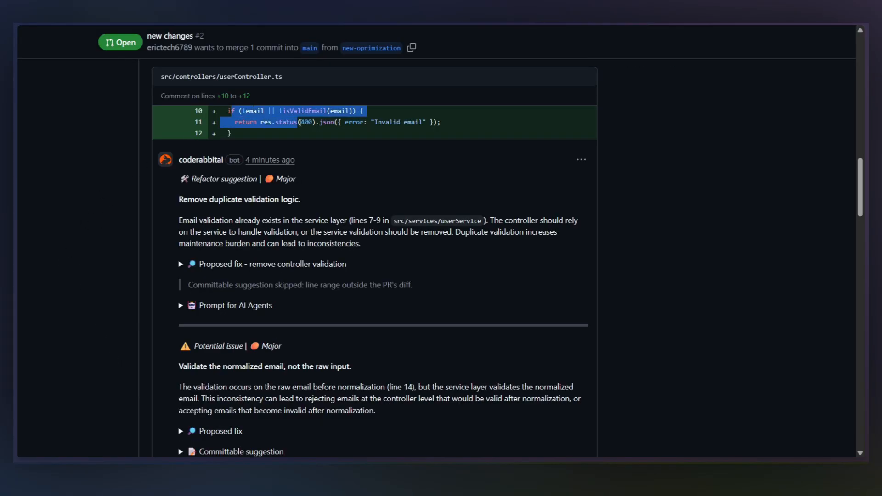
{"action": "left_click_drag", "start_coordinate": [179, 220], "coordinate": [476, 220]}
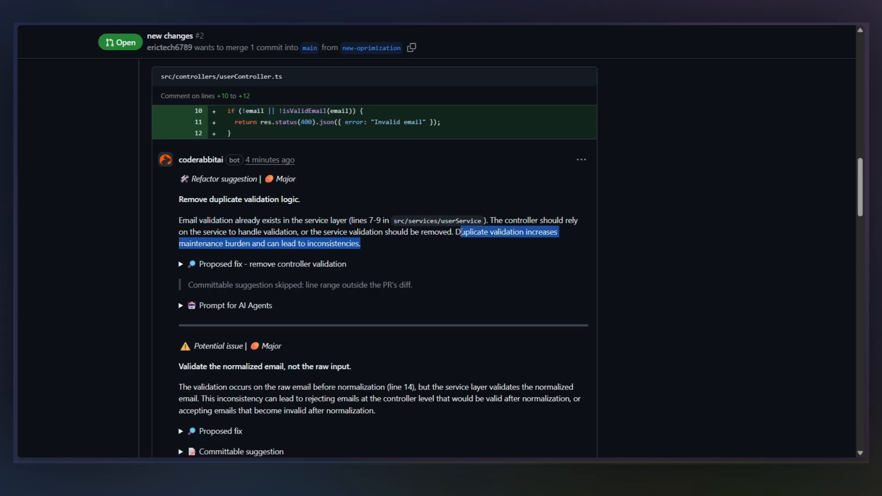
{"action": "left_click", "coordinate": [662, 357]}
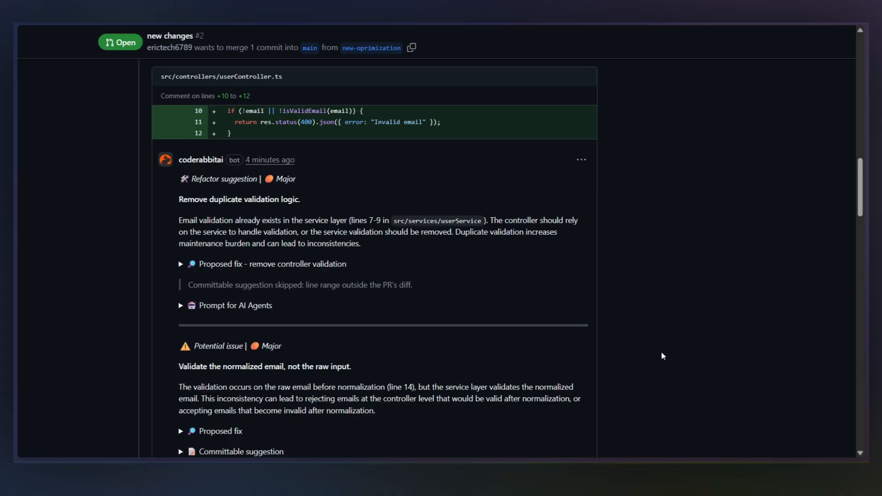
{"action": "left_click", "coordinate": [181, 264]}
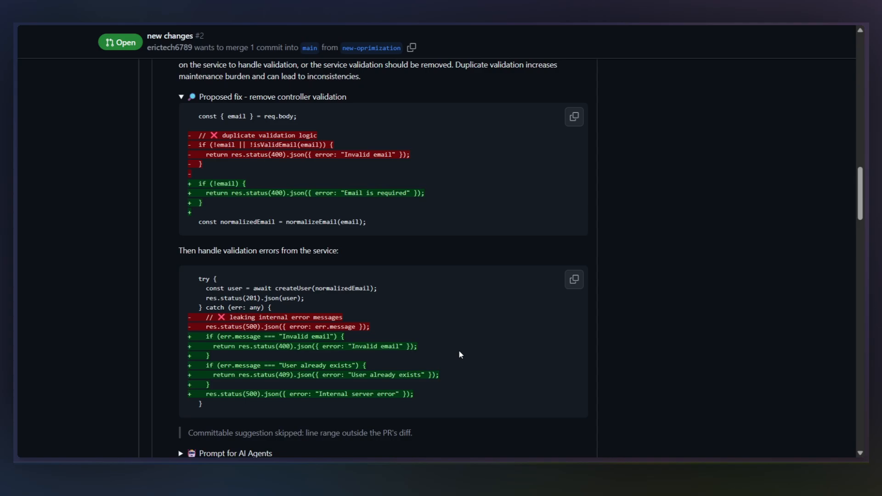
{"action": "left_click_drag", "start_coordinate": [200, 337], "coordinate": [202, 403]}
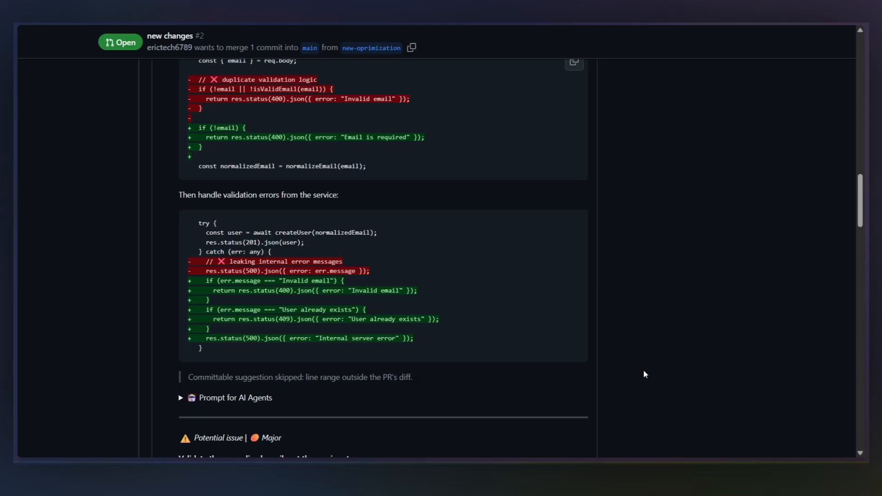
Commit CodeRabbit's normalized-email suggestion to userController.ts with the default commit message
{"action": "scroll", "scroll_direction": "down", "scroll_amount": 3}
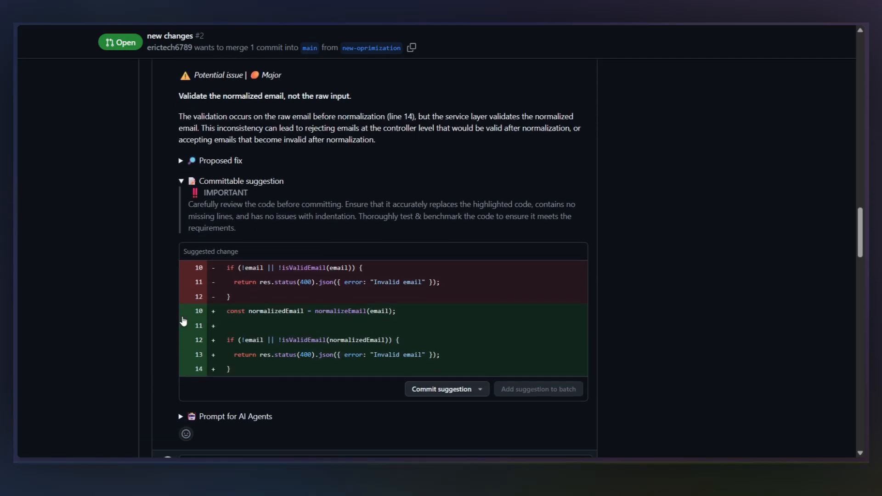
{"action": "scroll", "scroll_direction": "down", "scroll_amount": 3}
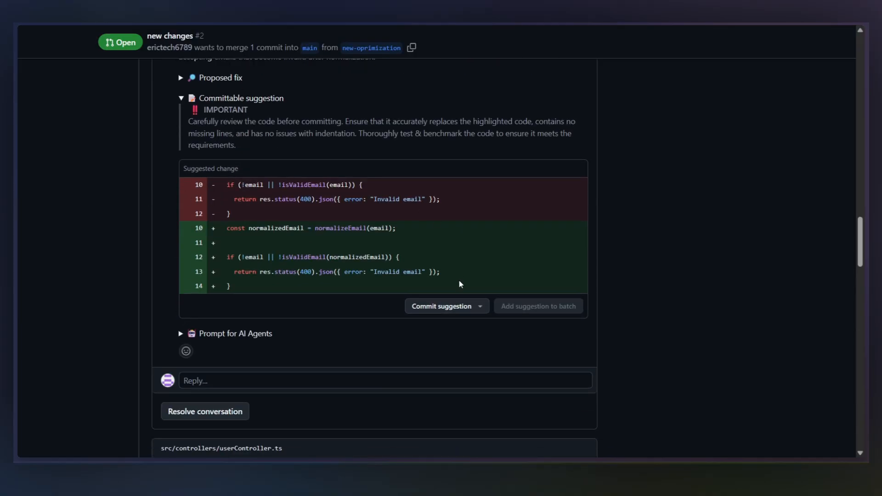
{"action": "left_click", "coordinate": [441, 306]}
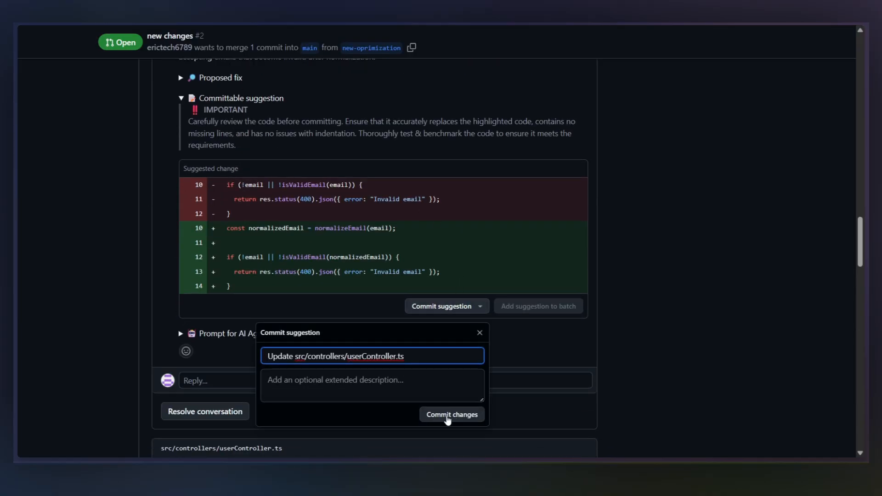
{"action": "left_click", "coordinate": [450, 415]}
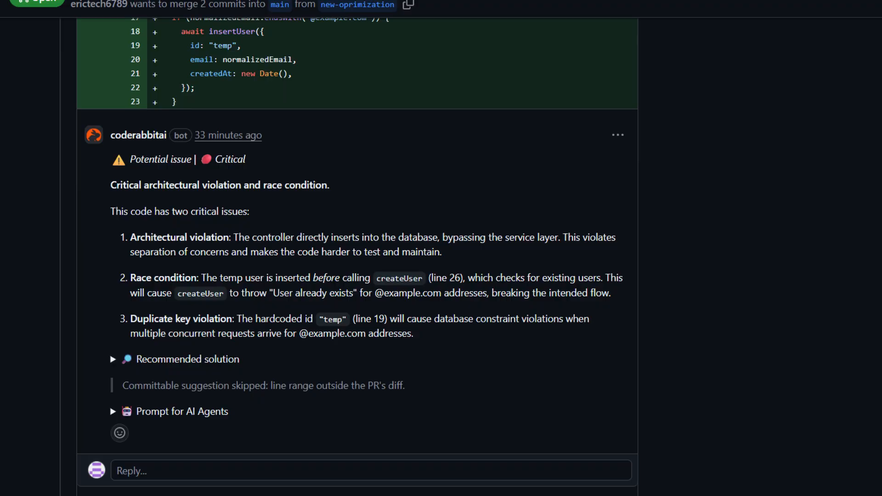
{"action": "scroll", "scroll_direction": "down", "scroll_amount": 3}
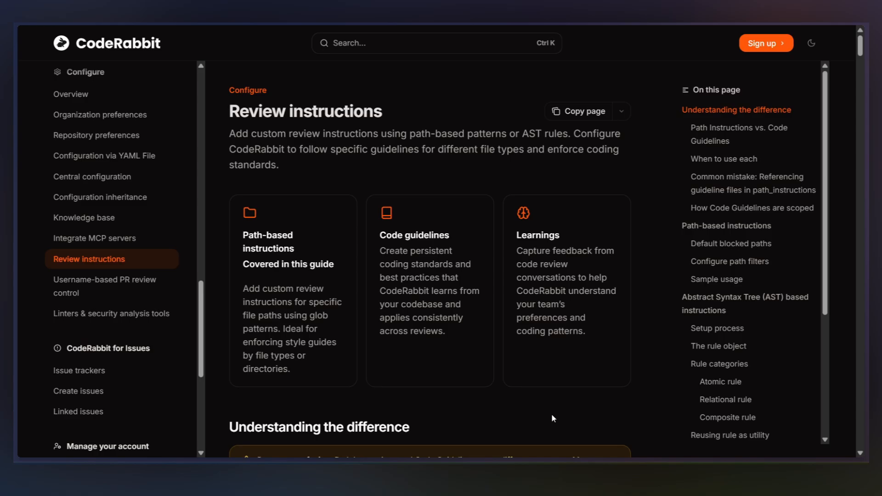
Scroll to The rule object section and highlight its list of fields
{"action": "scroll", "scroll_direction": "down", "scroll_amount": 3}
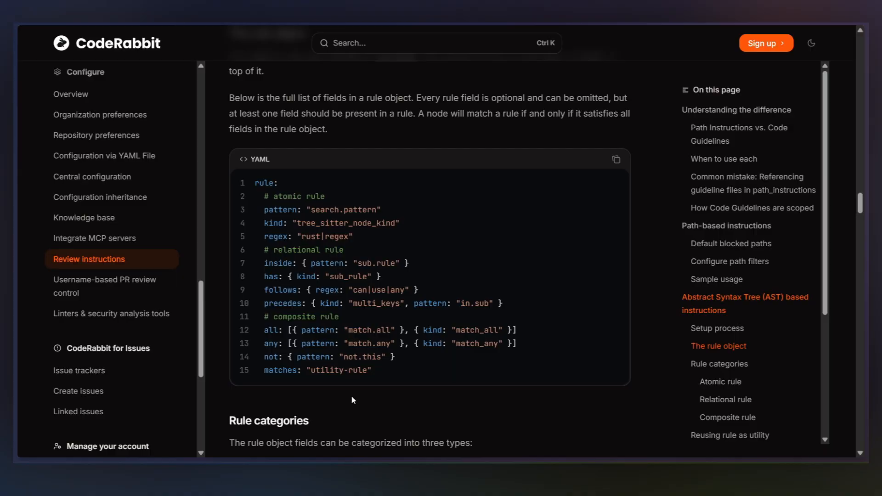
{"action": "left_click_drag", "start_coordinate": [306, 343], "coordinate": [371, 370]}
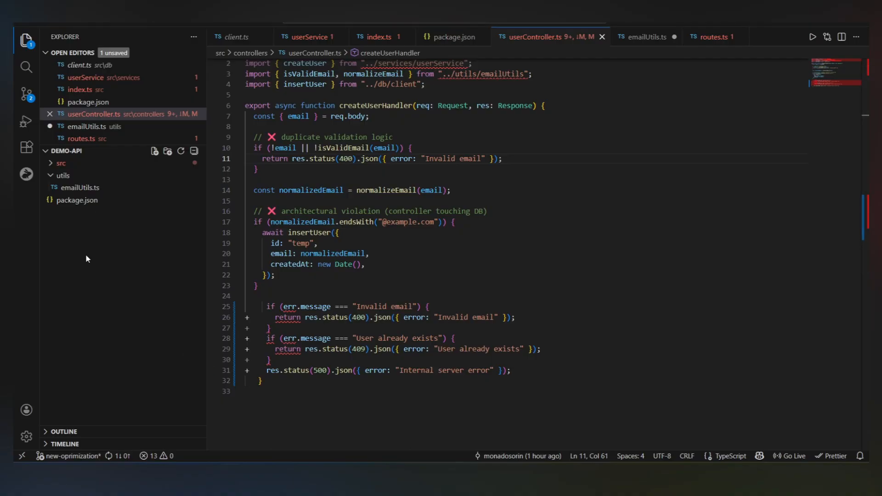
Name the new root folder 'rules' and bring up its context menu
{"action": "type", "text": "ru"}
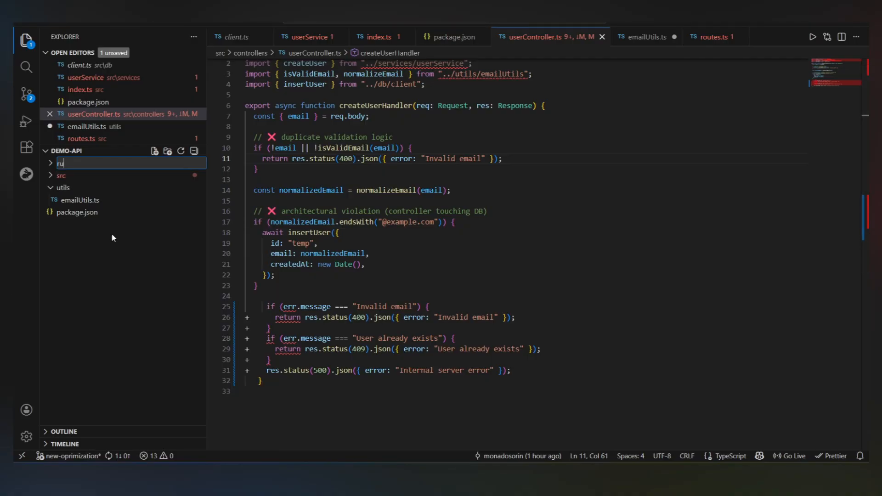
{"action": "key", "text": "Enter"}
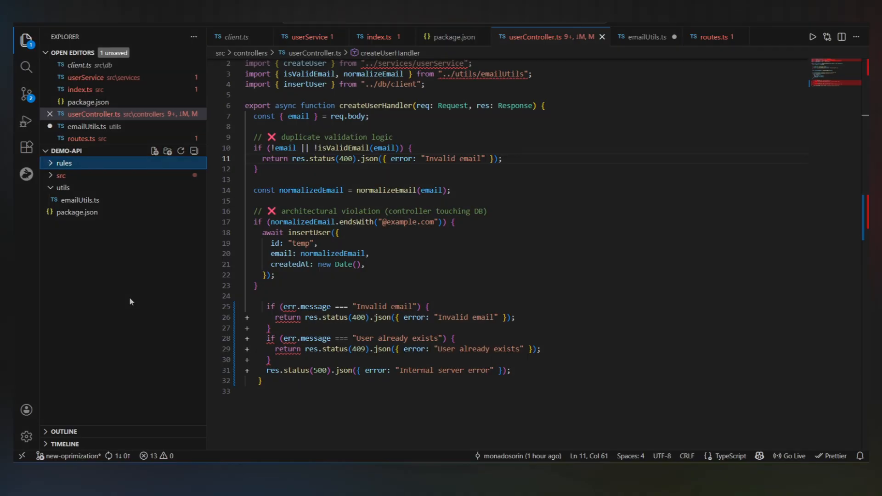
{"action": "right_click", "coordinate": [64, 163]}
{"action": "type", "text": "no-db-in-controller.yml"}
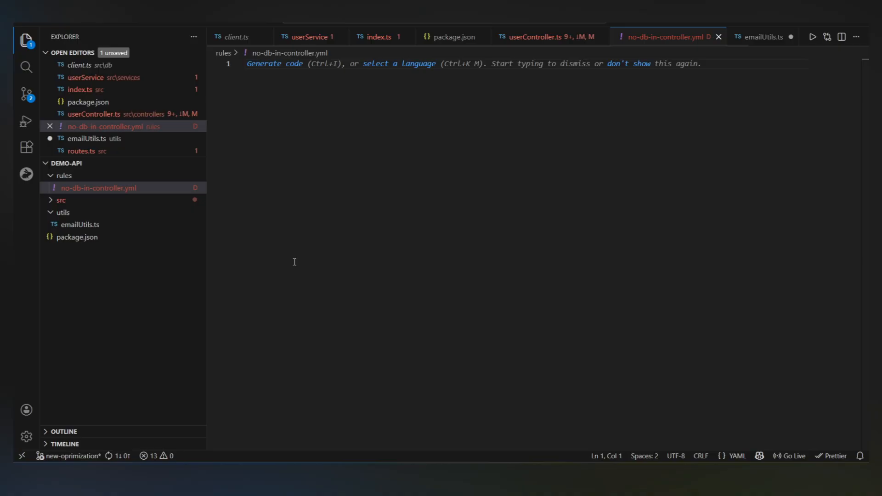
Type 'id: no-db-id-controller', 'language: Typescript' and a 'controllers must…' message
{"action": "type", "text": "id: no-db-id-controller"}
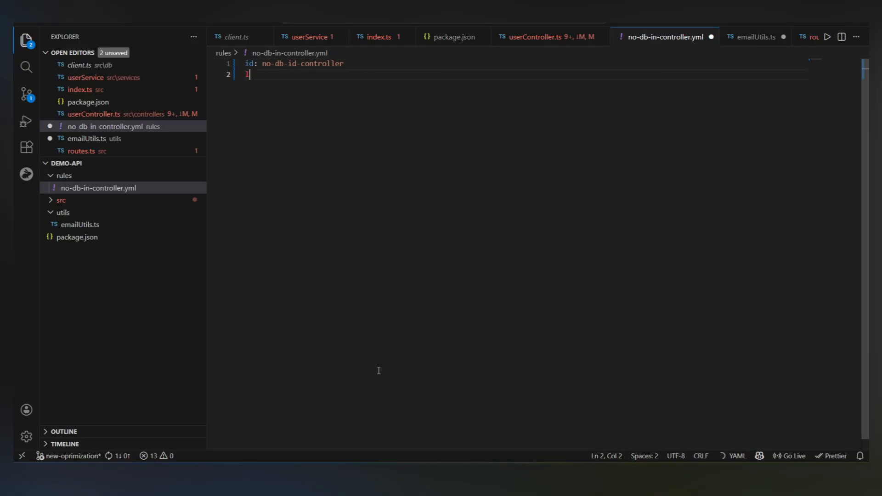
{"action": "type", "text": "language: Typescript"}
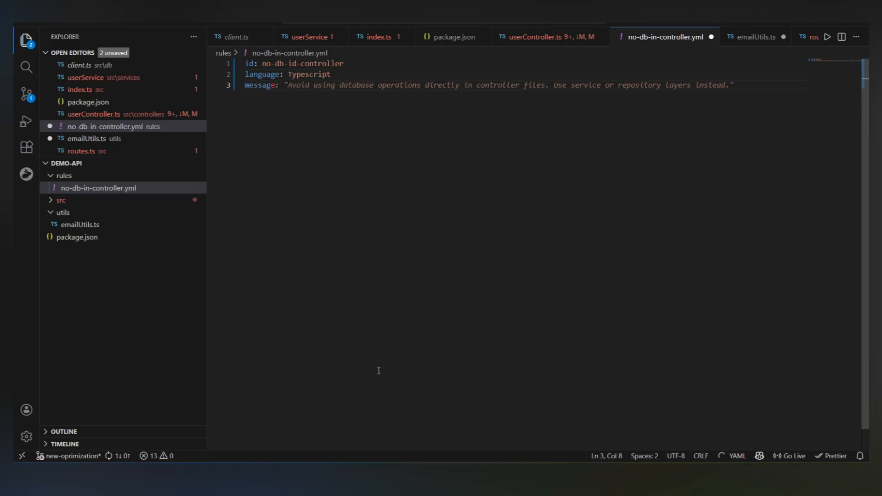
{"action": "type", "text": "controllers must not access the database directly\""}
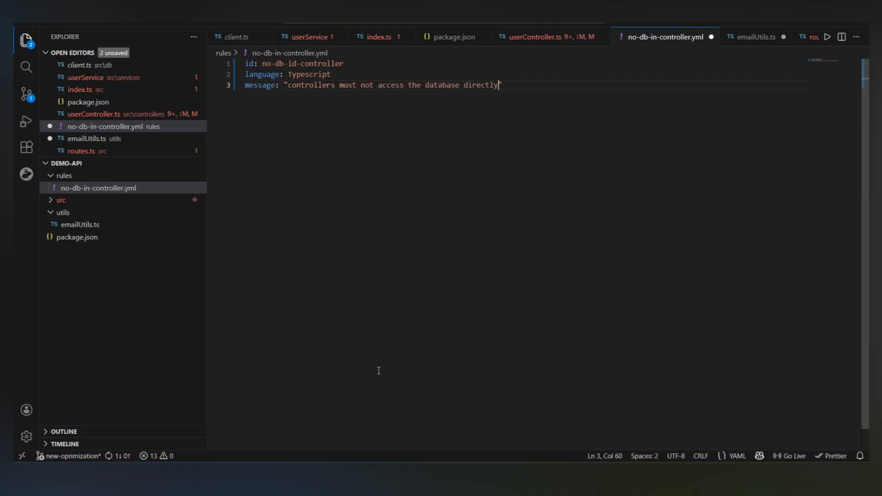
{"action": "type", "text": "move this lo"}
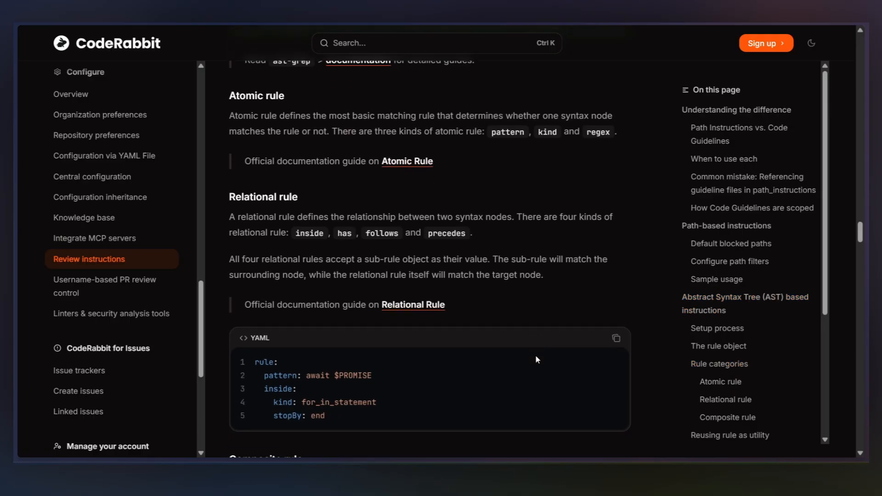
Scroll past rule categories and utility rules to the .coderabbit.yml ast-grep example
{"action": "scroll", "scroll_direction": "down", "scroll_amount": 3}
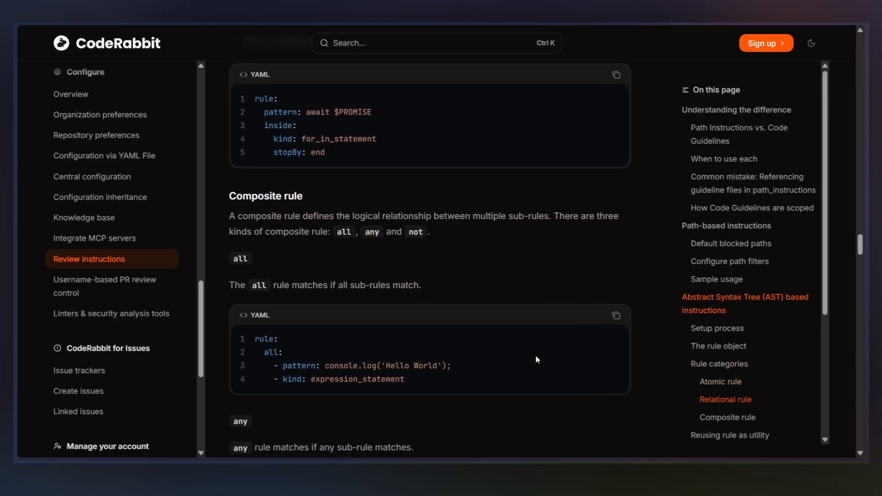
{"action": "scroll", "scroll_direction": "down", "scroll_amount": 3}
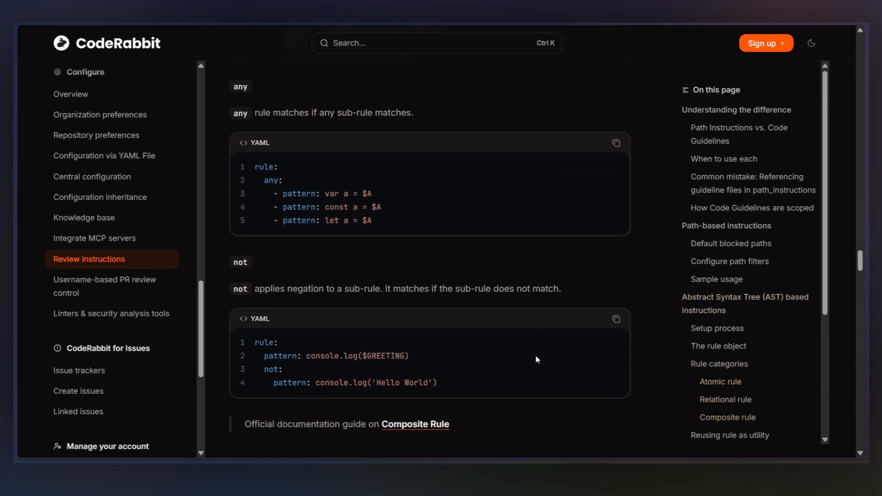
{"action": "scroll", "scroll_direction": "down", "scroll_amount": 3}
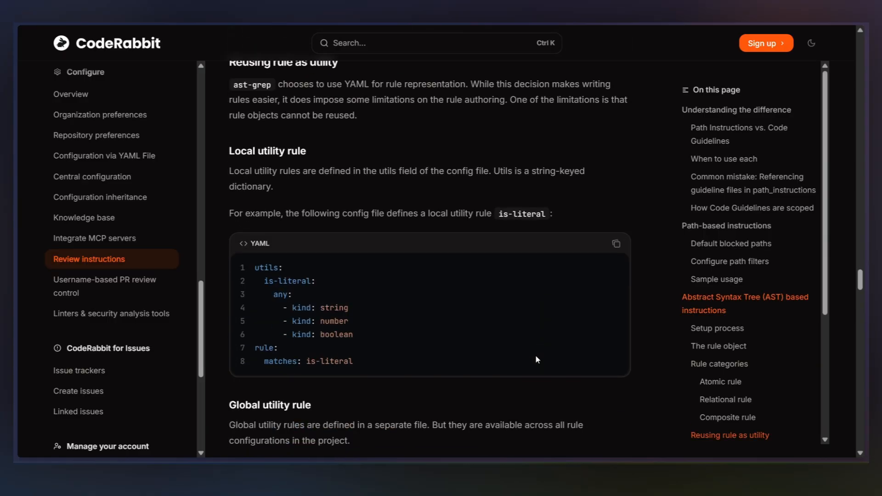
{"action": "scroll", "scroll_direction": "down", "scroll_amount": 3}
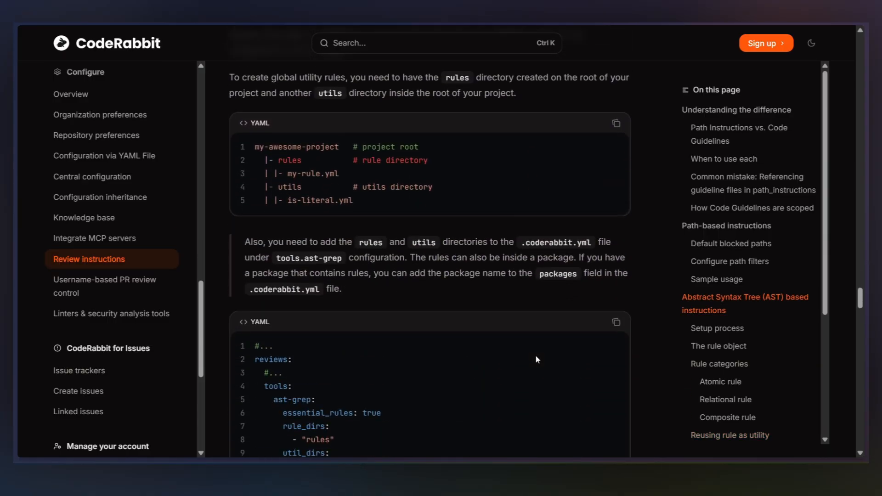
{"action": "scroll", "scroll_direction": "down", "scroll_amount": 3}
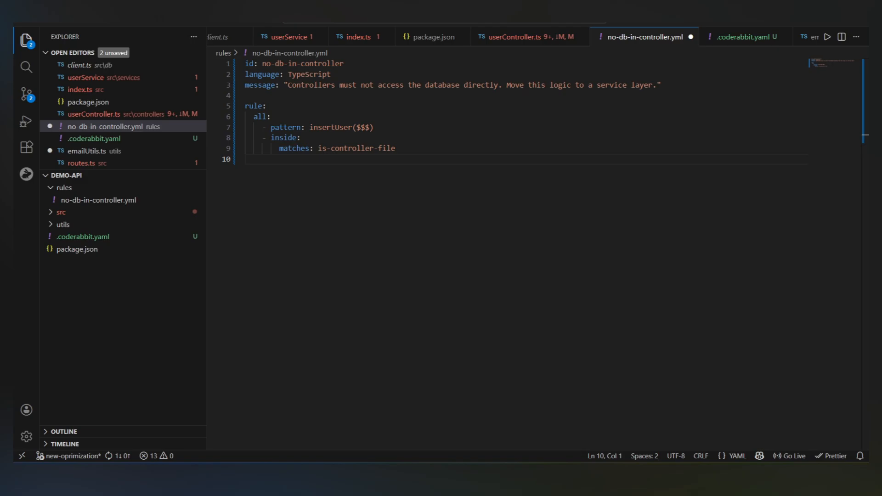
Add the insertUser($$$) rule inside controller files and create .coderabbit.yaml at the project root
{"action": "left_click", "coordinate": [82, 236]}
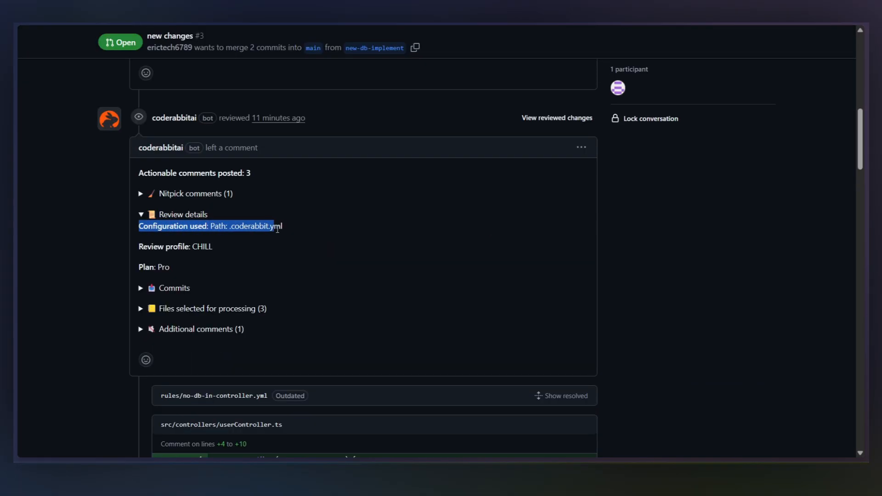
Highlight CodeRabbit's userController.ts comment about moving database operations into a service layer
{"action": "scroll", "scroll_direction": "down", "scroll_amount": 3}
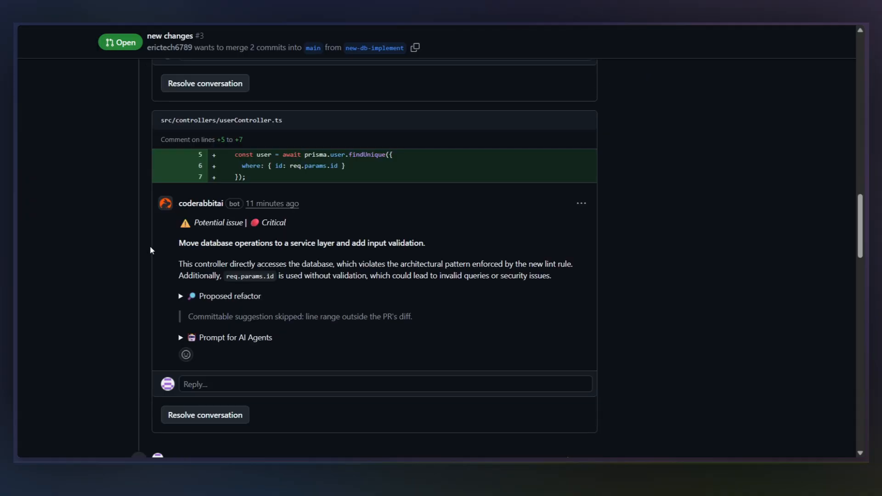
{"action": "left_click_drag", "start_coordinate": [179, 243], "coordinate": [560, 276]}
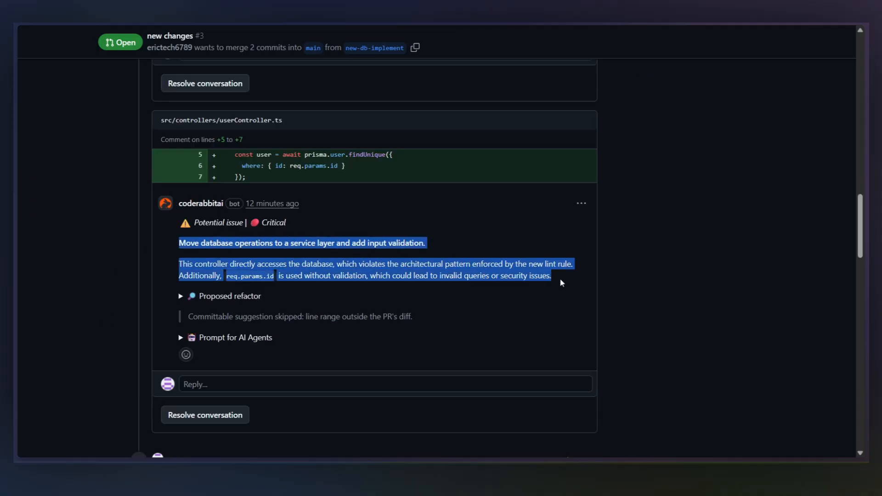
{"action": "mouse_move", "coordinate": [60, 314]}
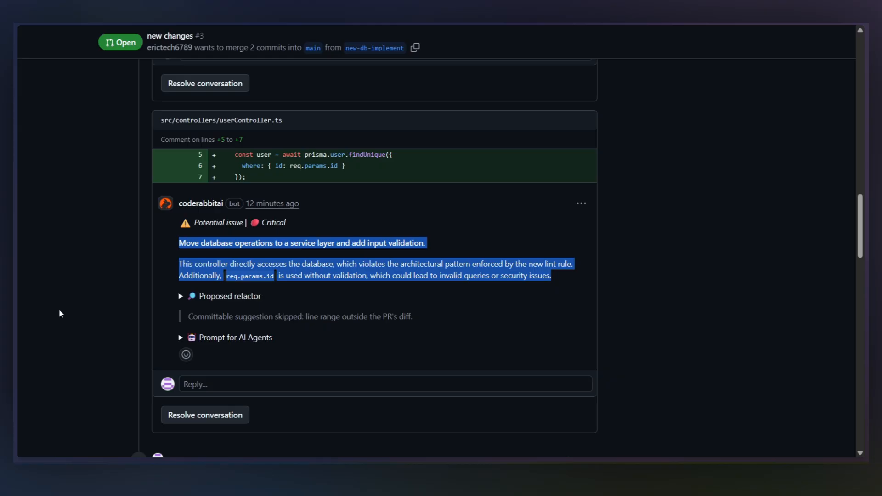